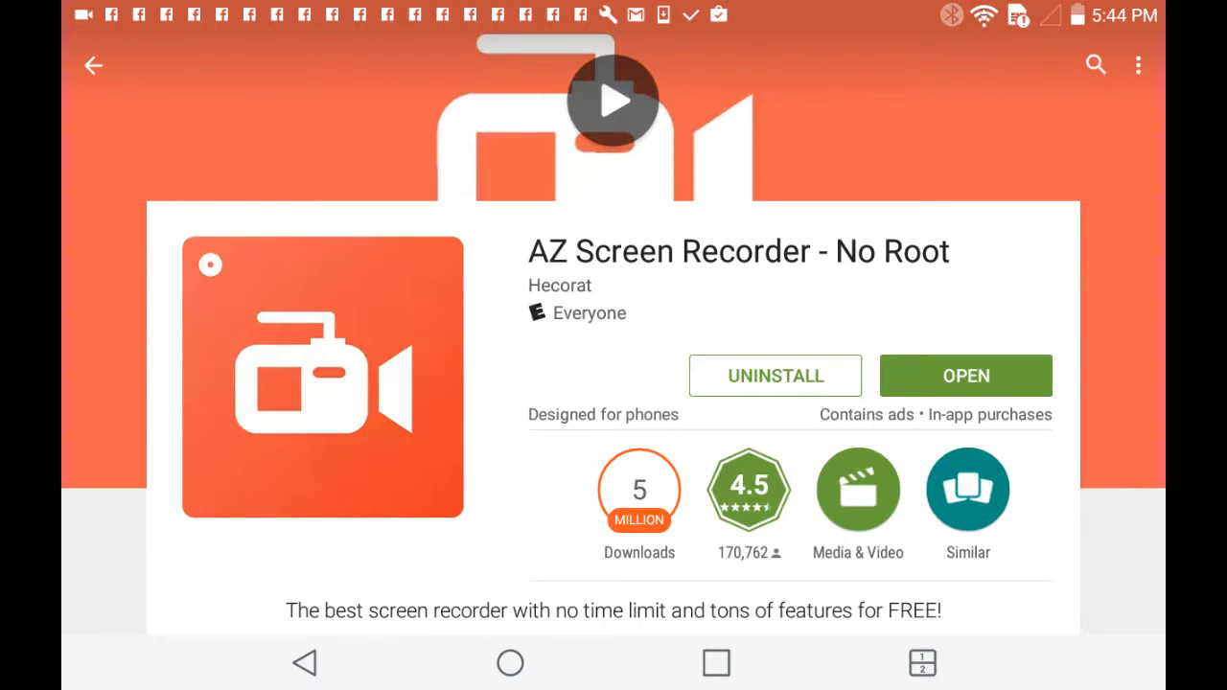
Step: Return to the home screen and swipe across the launcher pages
click(510, 663)
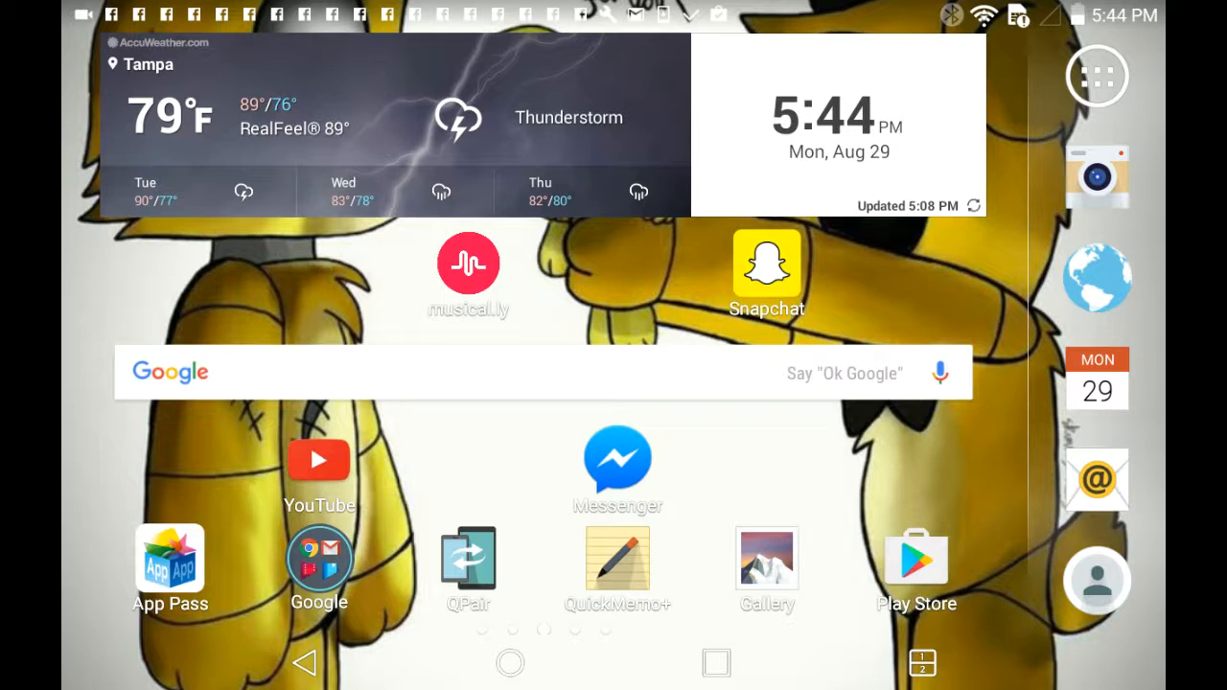
scroll(left, 3)
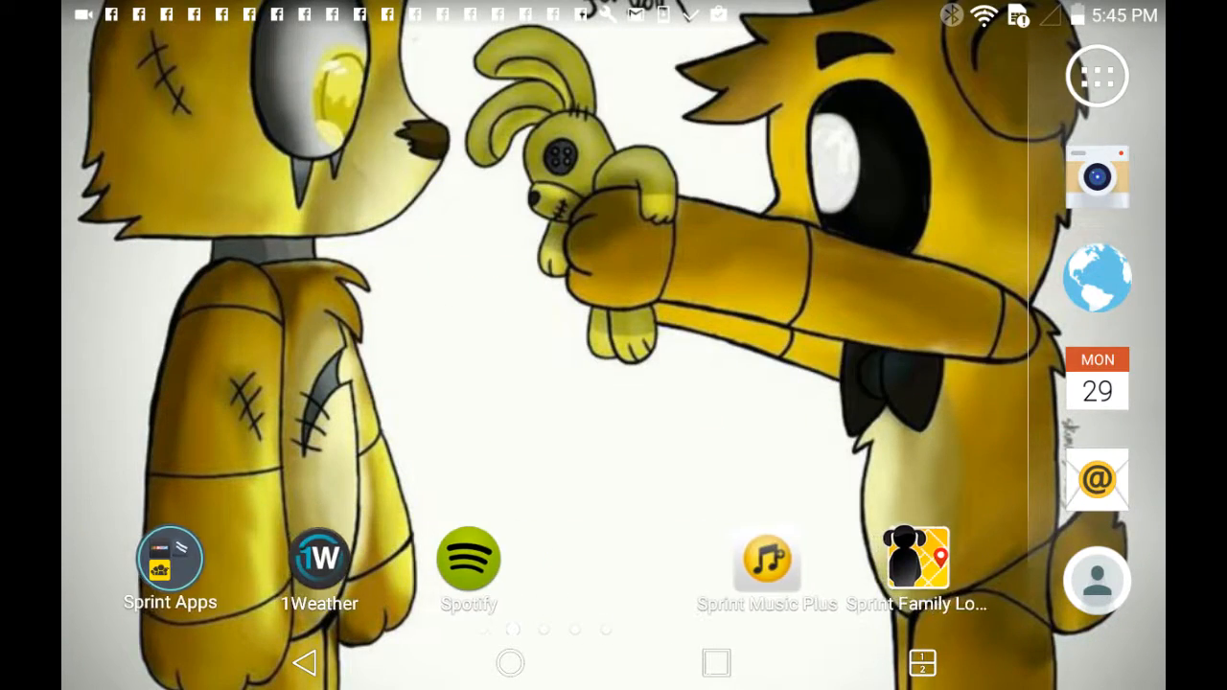
scroll(left, 3)
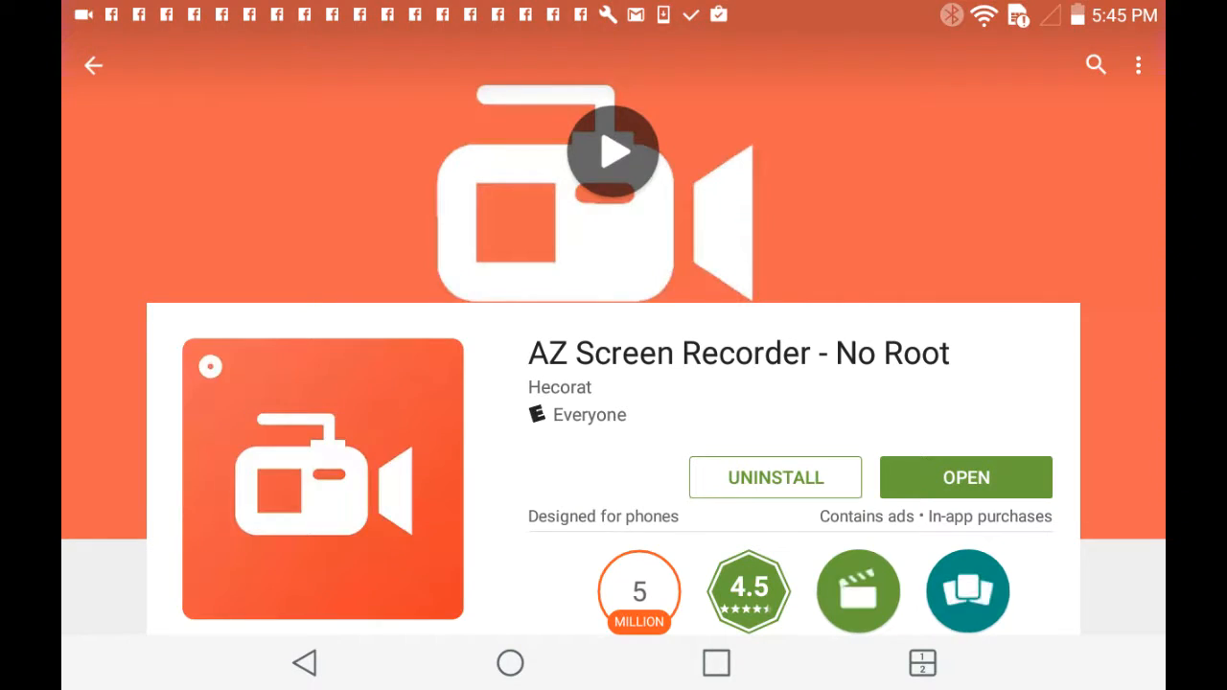
Step: Browse My apps & games down to musical.ly and show its store page
click(92, 66)
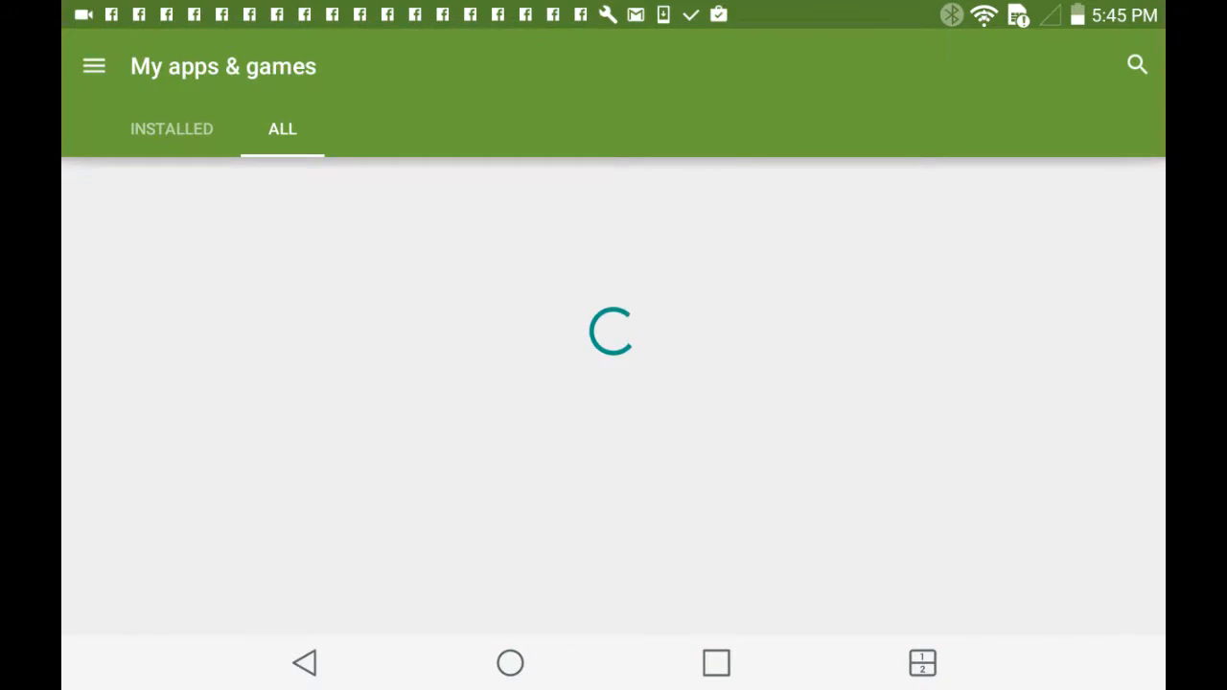
click(94, 65)
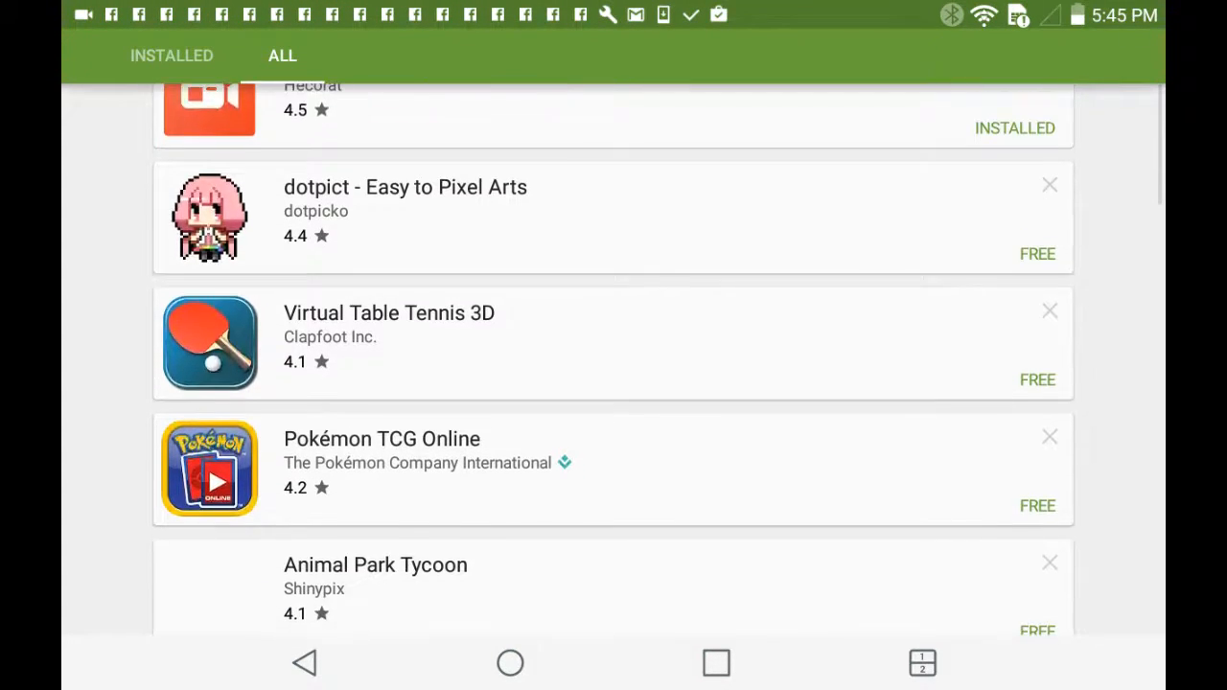
scroll(down, 3)
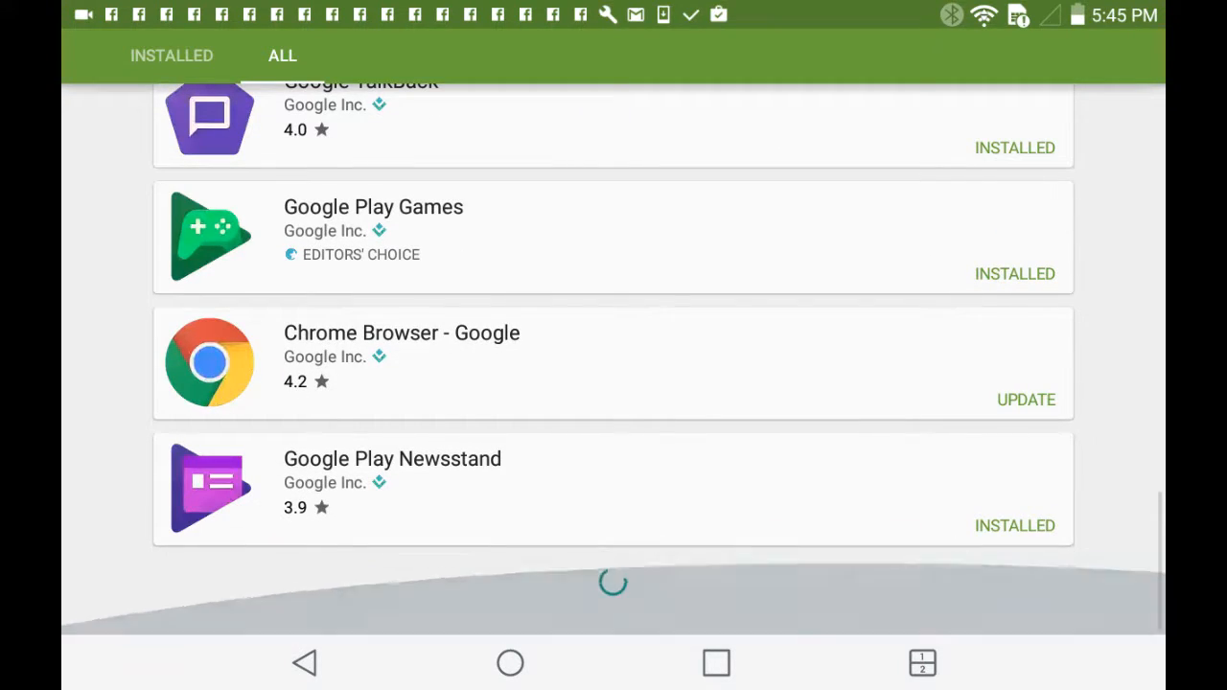
scroll(down, 3)
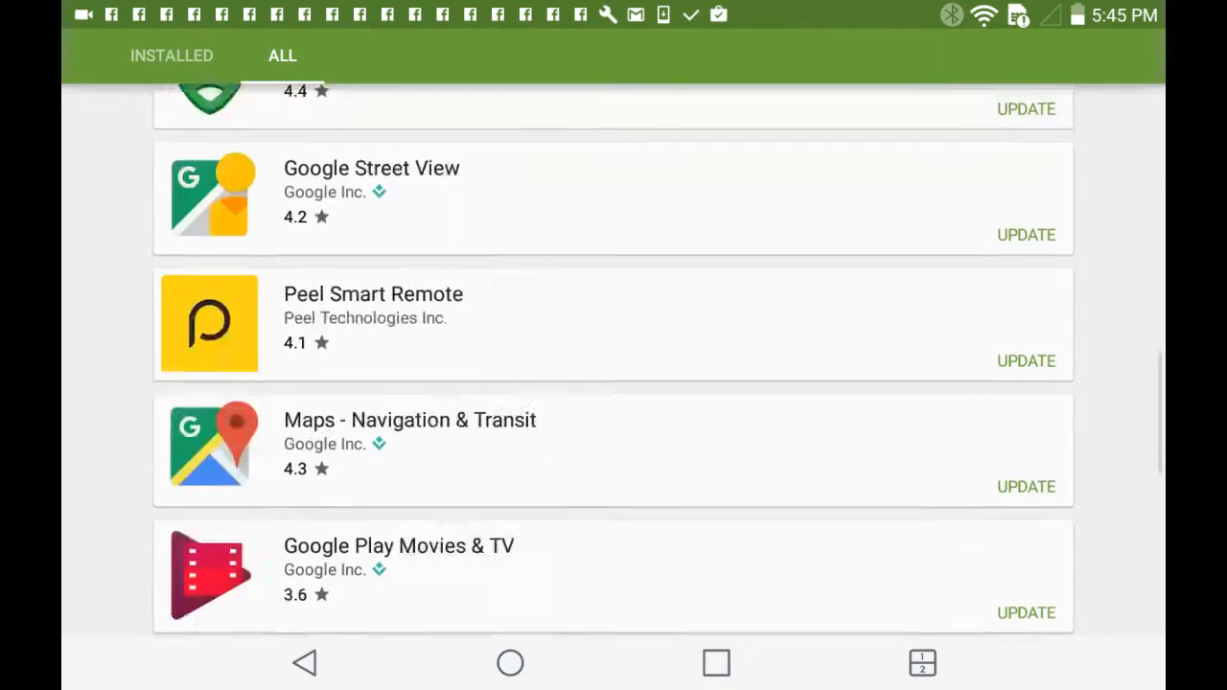
scroll(down, 3)
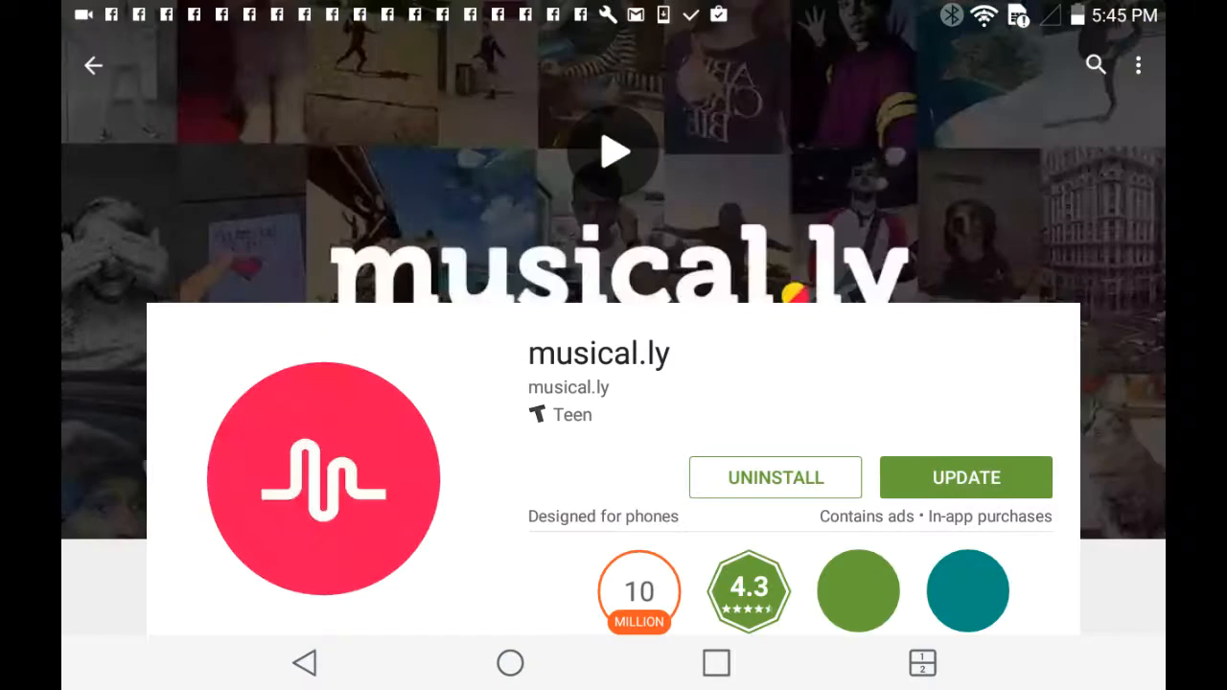
Step: Uninstall musical.ly and bring up an empty Search Google Play field
click(775, 477)
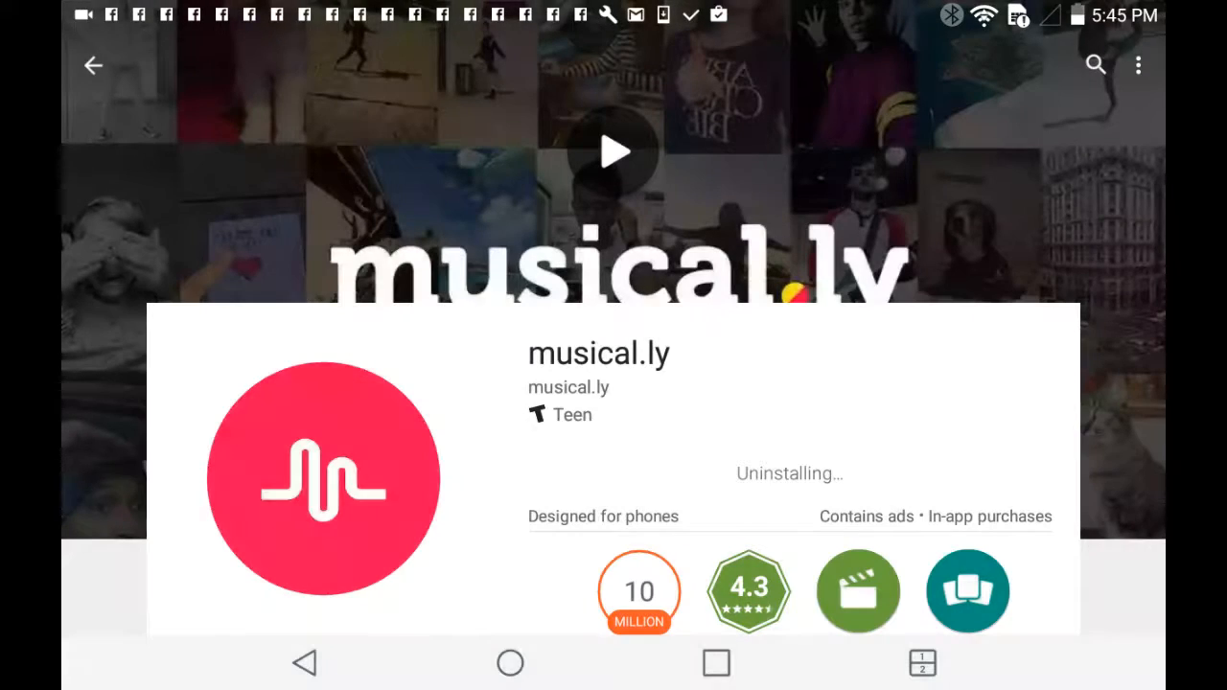
click(1097, 65)
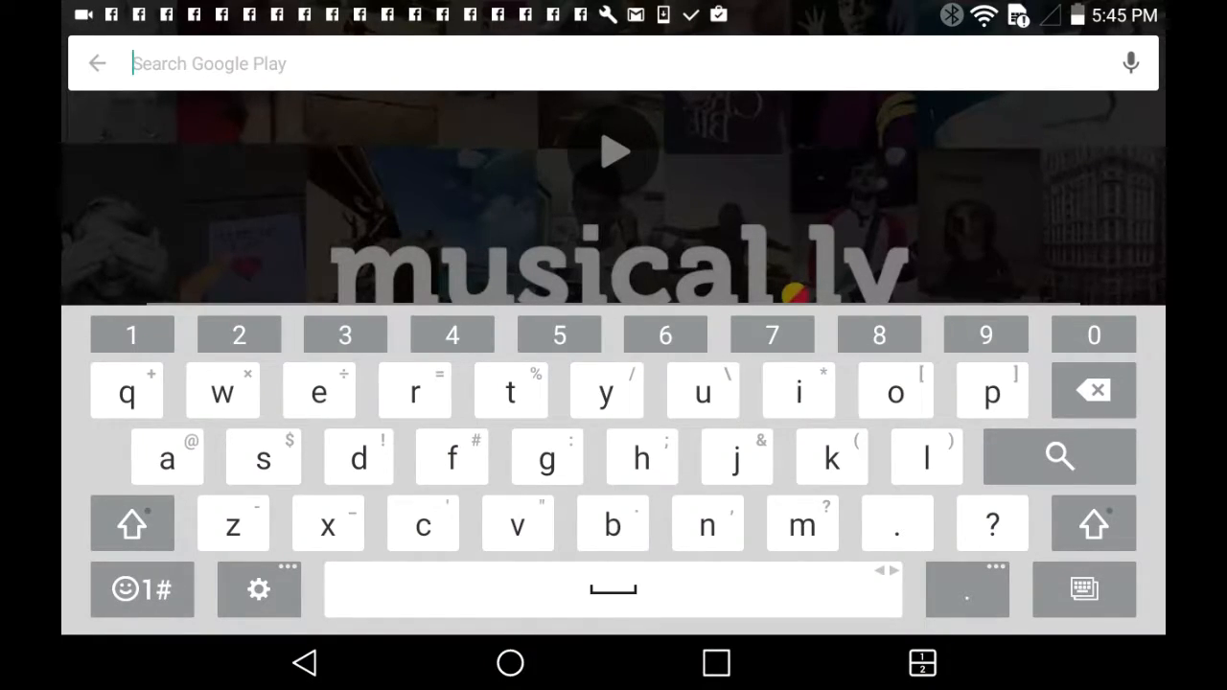
Step: Search 'Autodes', pick the autodesk sketchbook express suggestion and show SketchBook - draw and paint
click(130, 524)
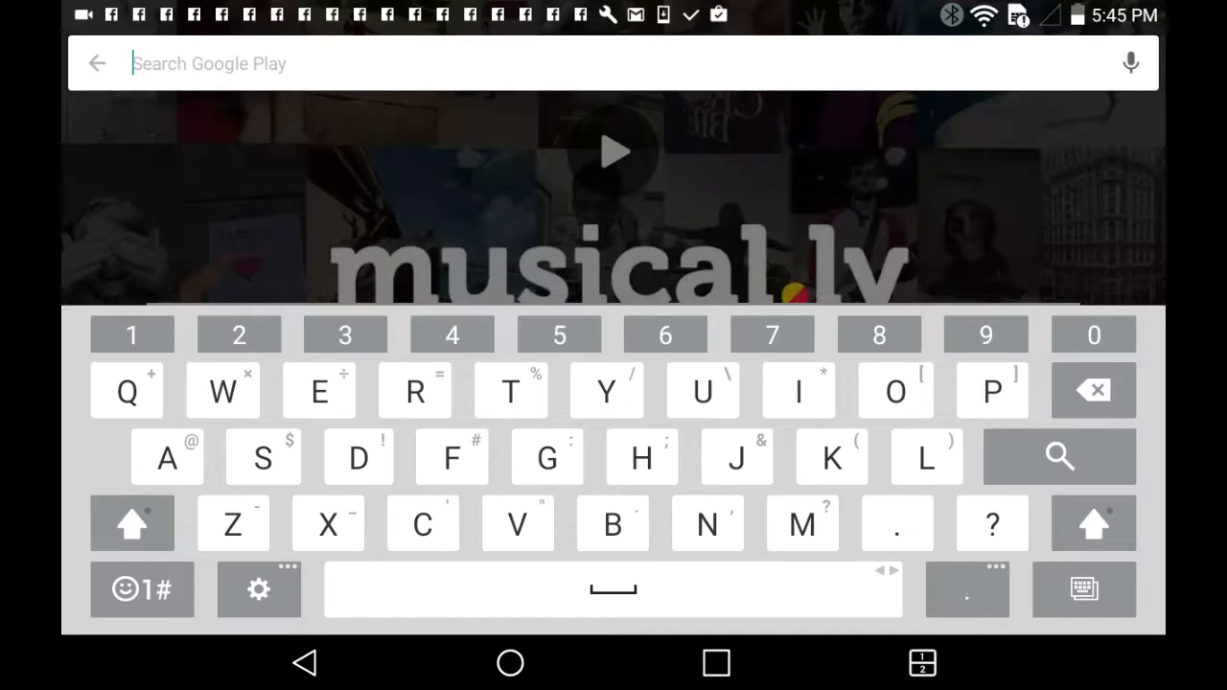
text(Aut)
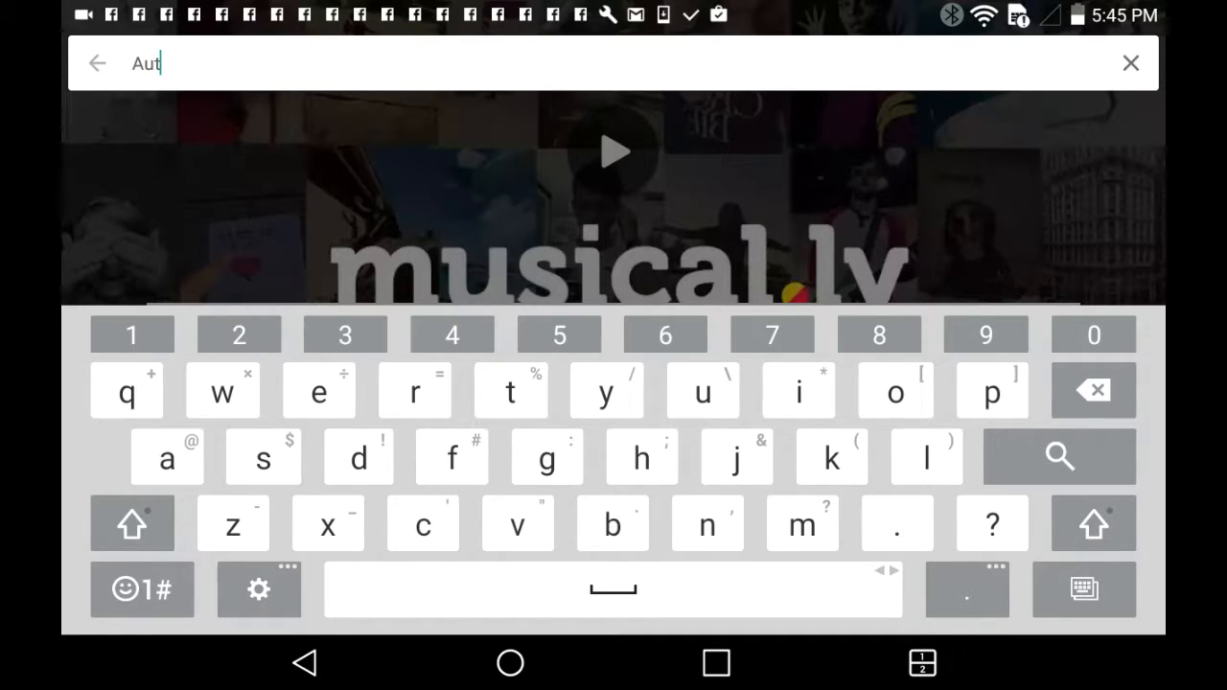
text(odes)
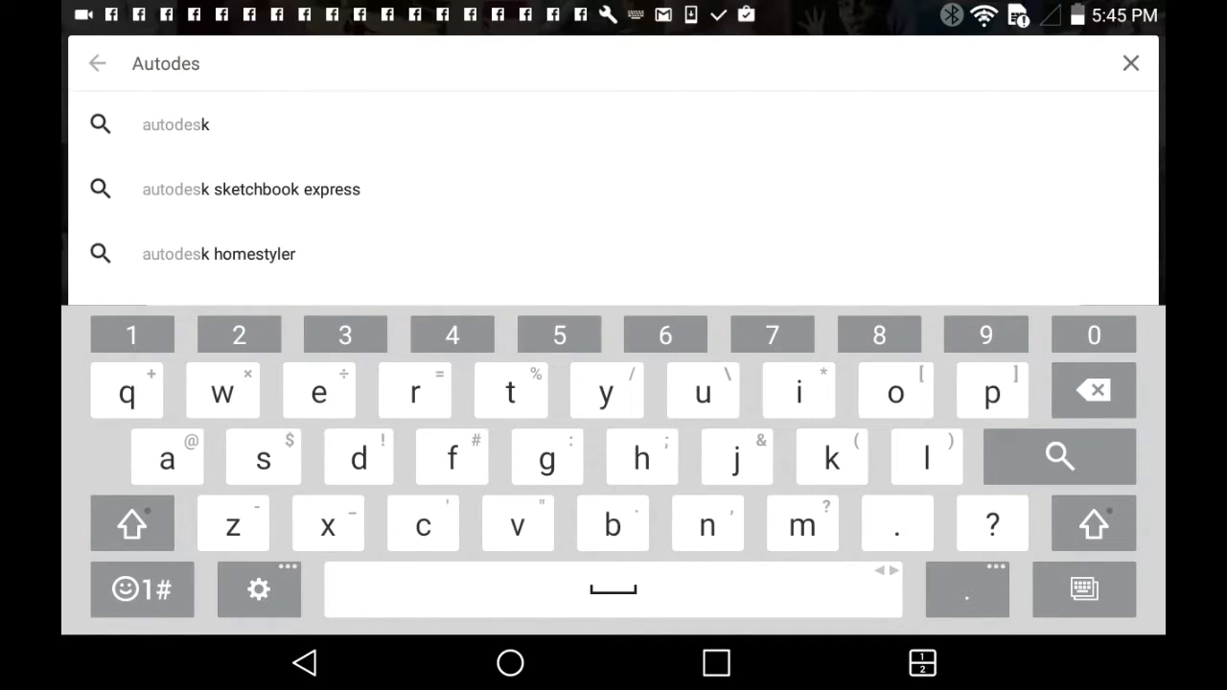
click(251, 190)
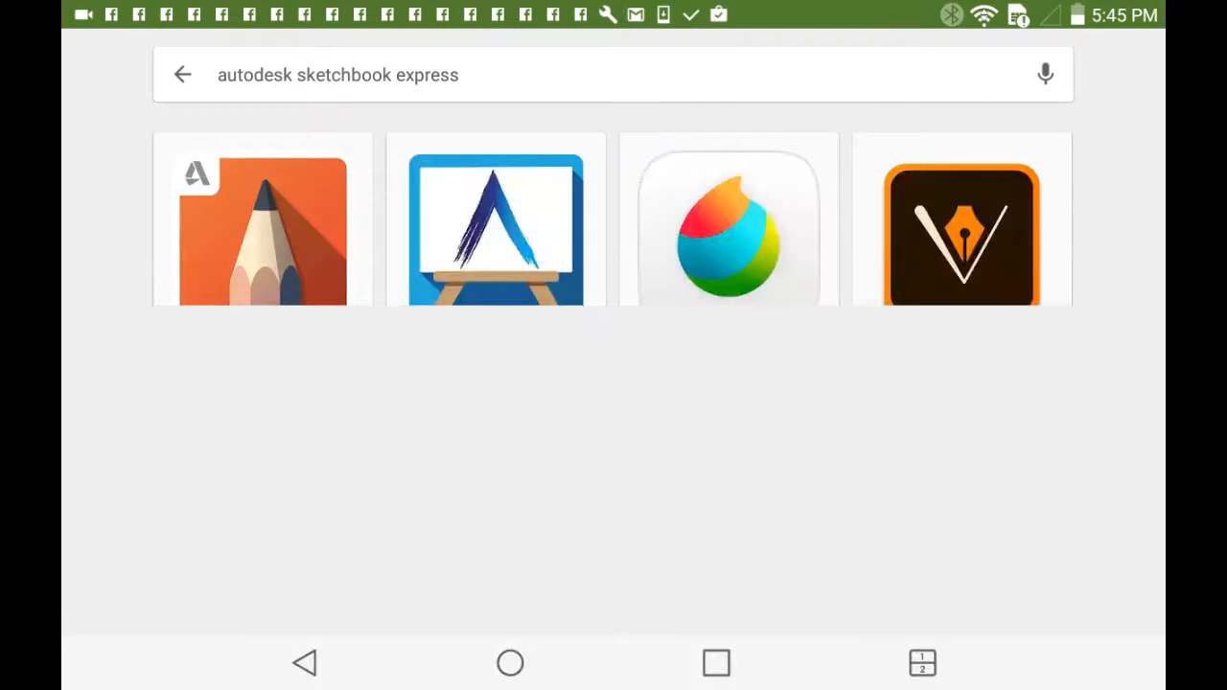
click(261, 223)
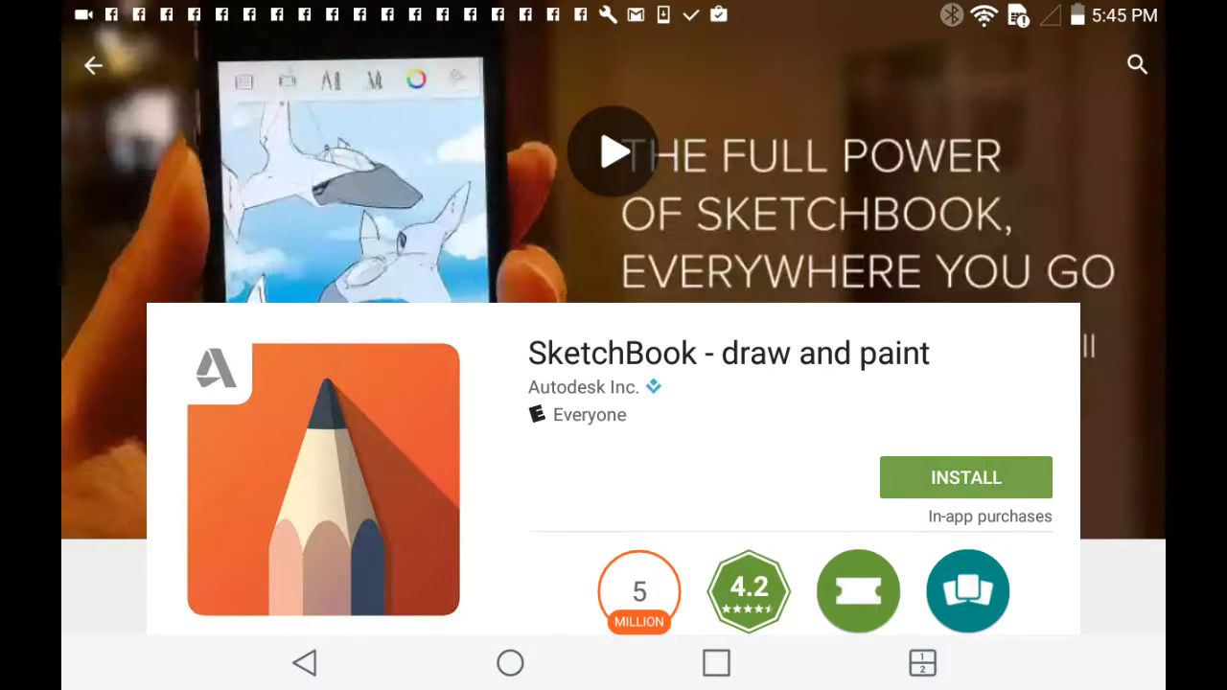
Step: Install SketchBook - draw and paint, accepting its requested permissions so the download begins
click(966, 477)
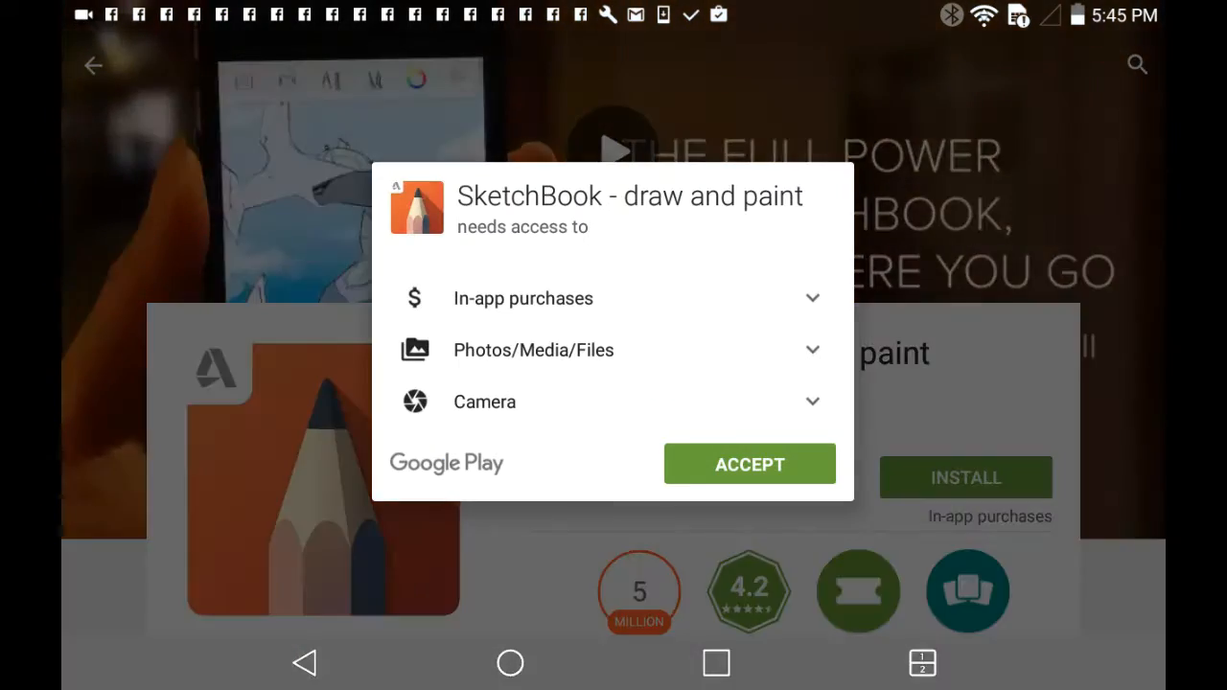
click(747, 464)
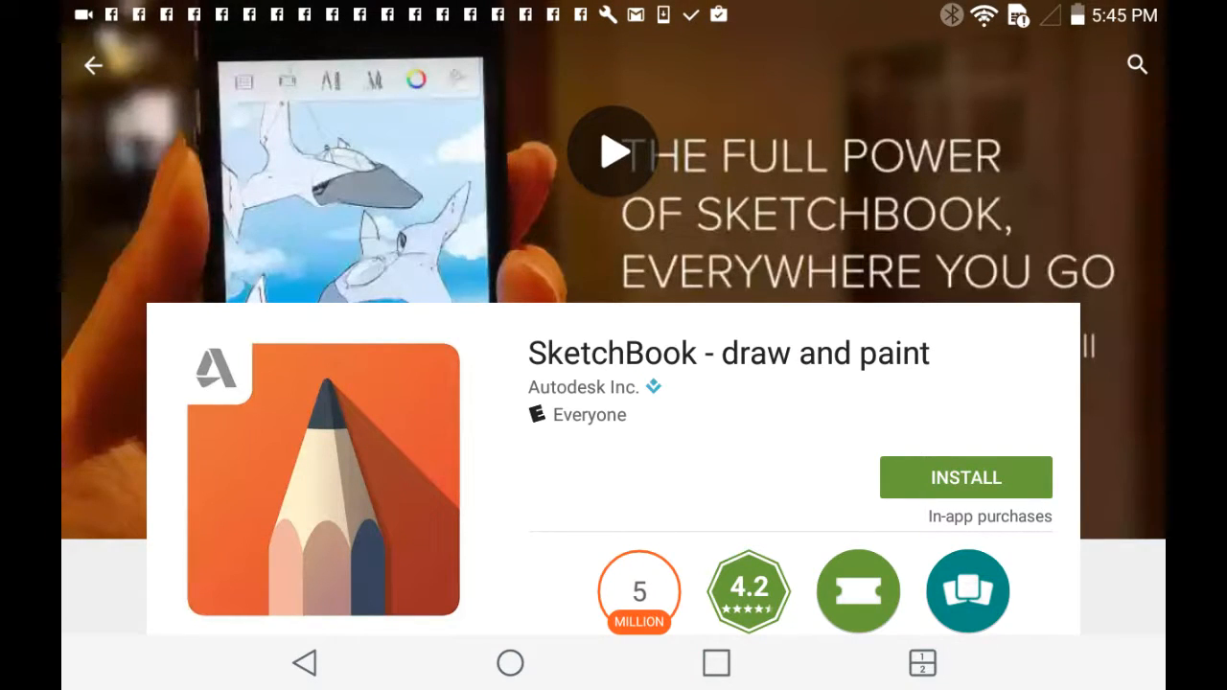
click(967, 478)
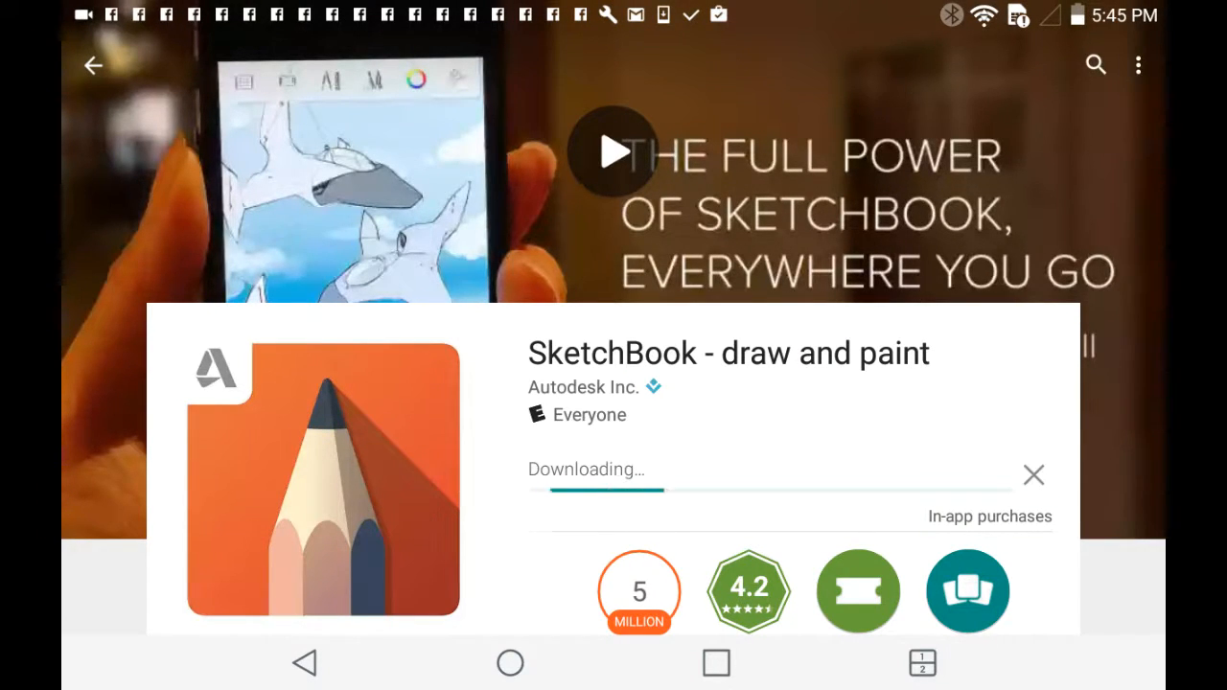
scroll(down, 3)
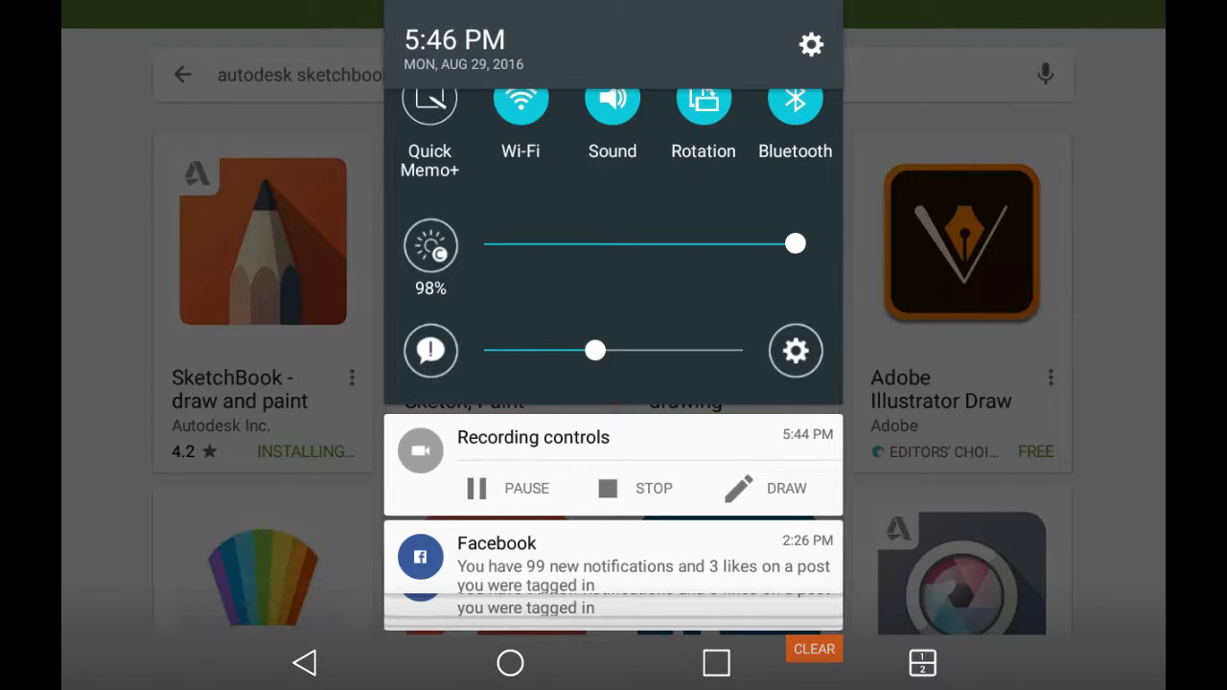
Step: Scroll through the notification shade before putting it away for the recent apps overview
scroll(down, 3)
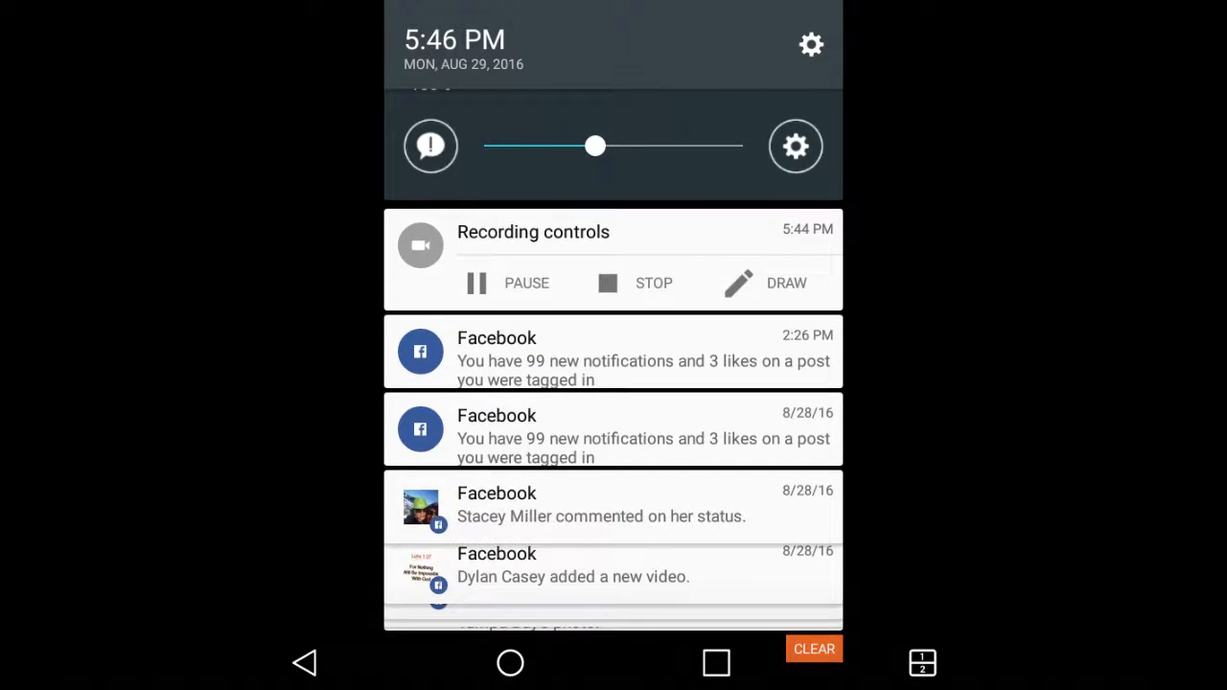
scroll(down, 3)
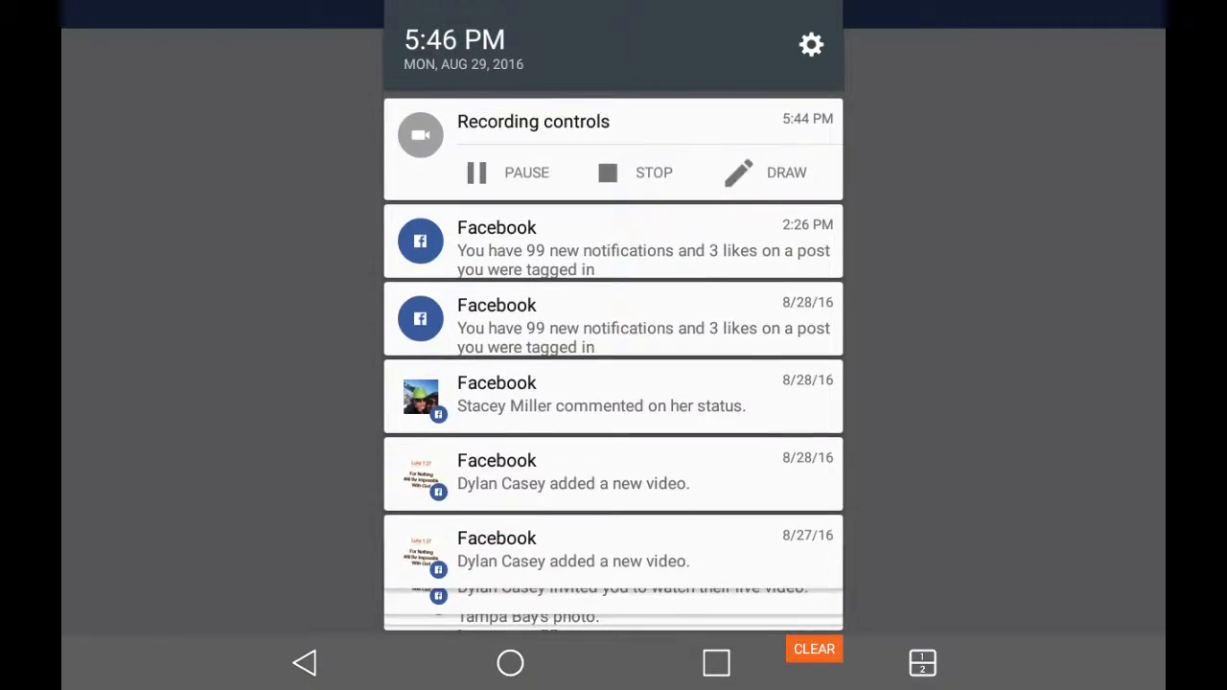
scroll(down, 3)
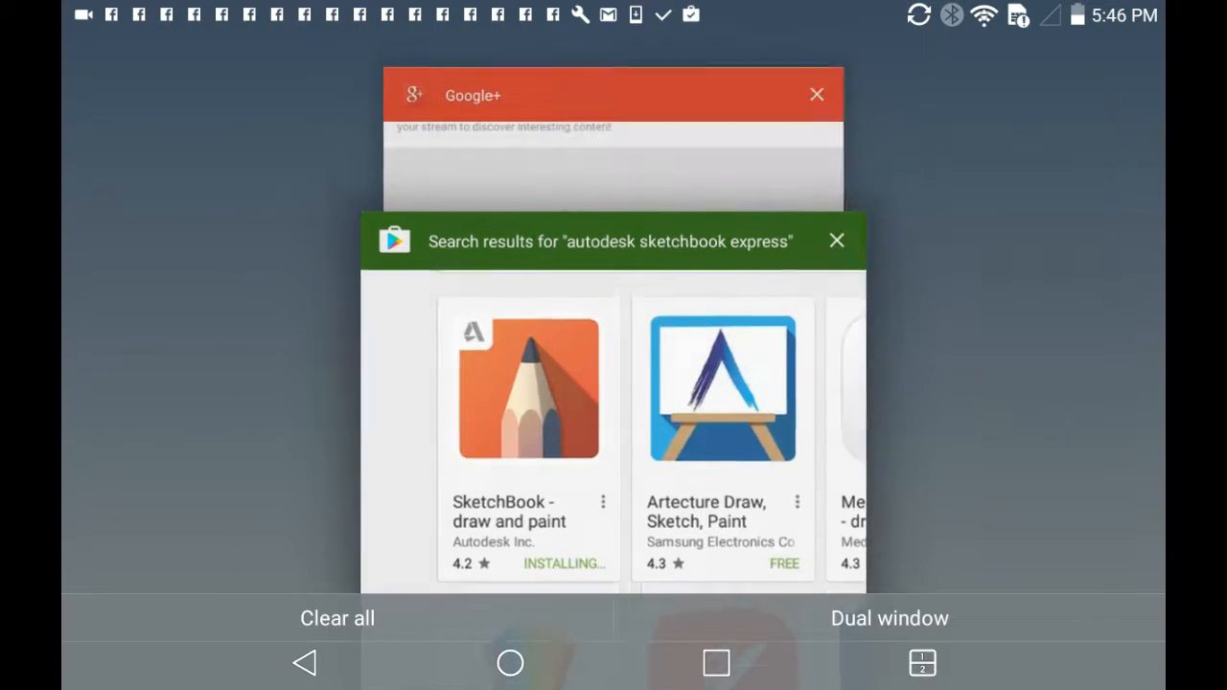
Step: Return to the Play Store card and raise screen brightness to 90% via the shade slider
click(338, 617)
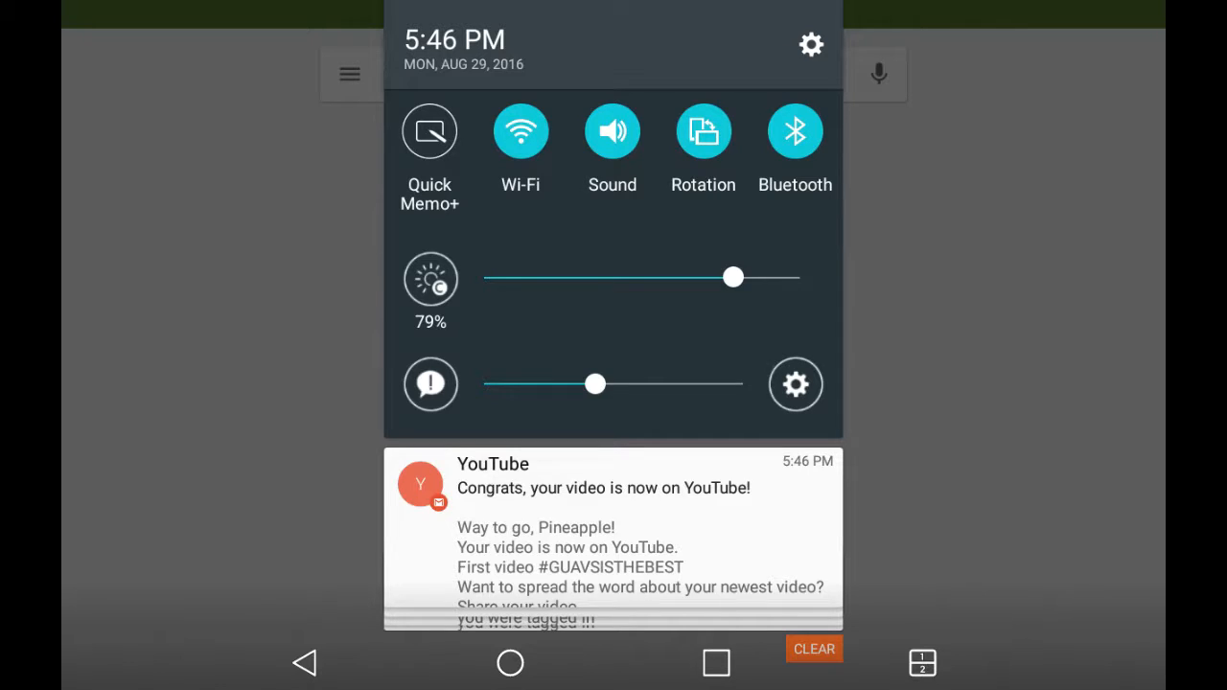
drag(732, 276, 767, 276)
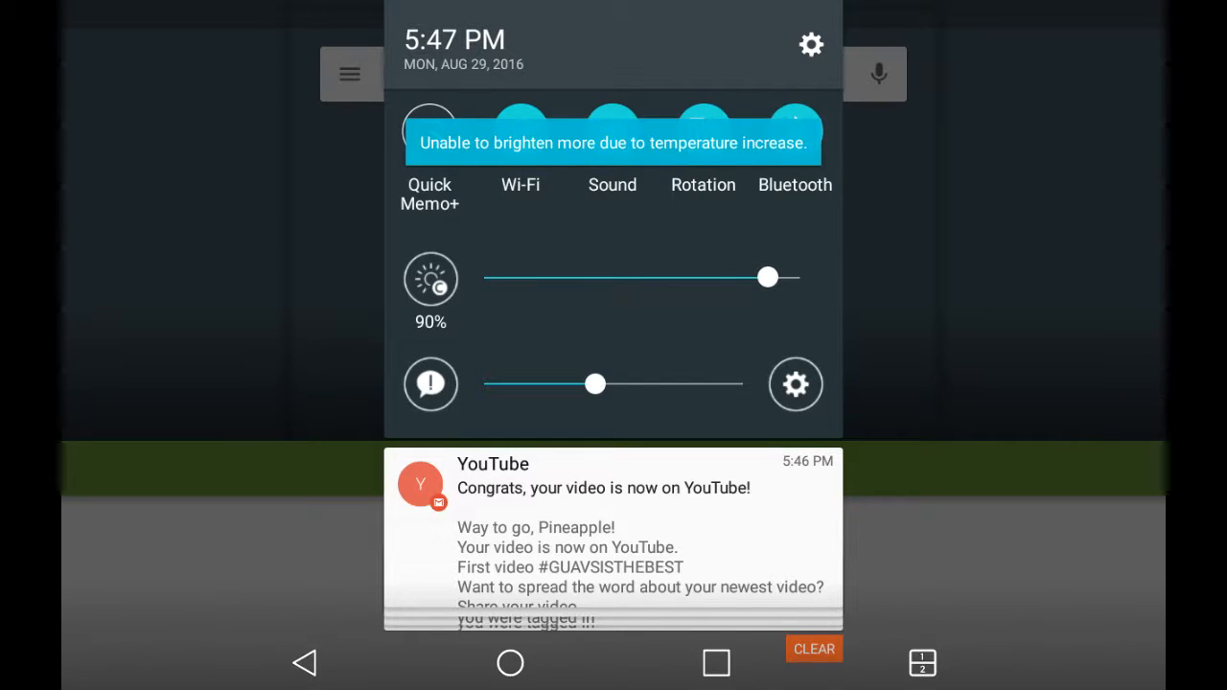